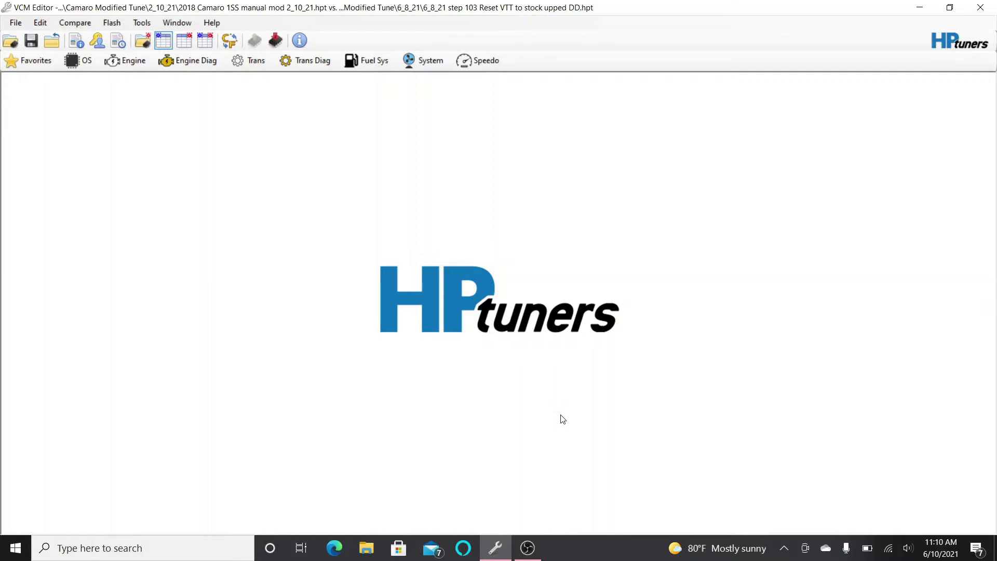
pyautogui.moveTo(386, 231)
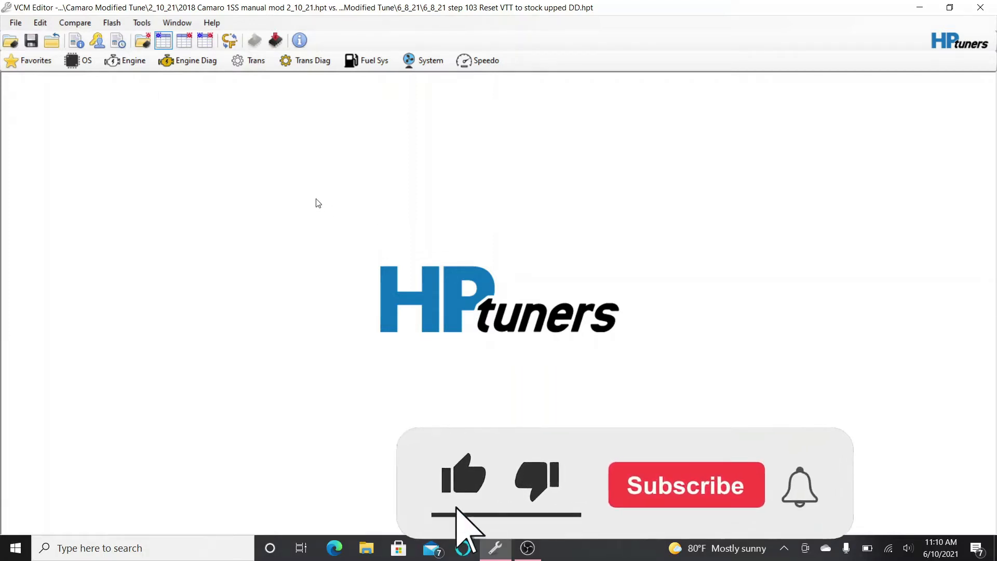
# Bring up the Virtual Torque editor from the Edit menu and reposition its window.
pyautogui.click(685, 485)
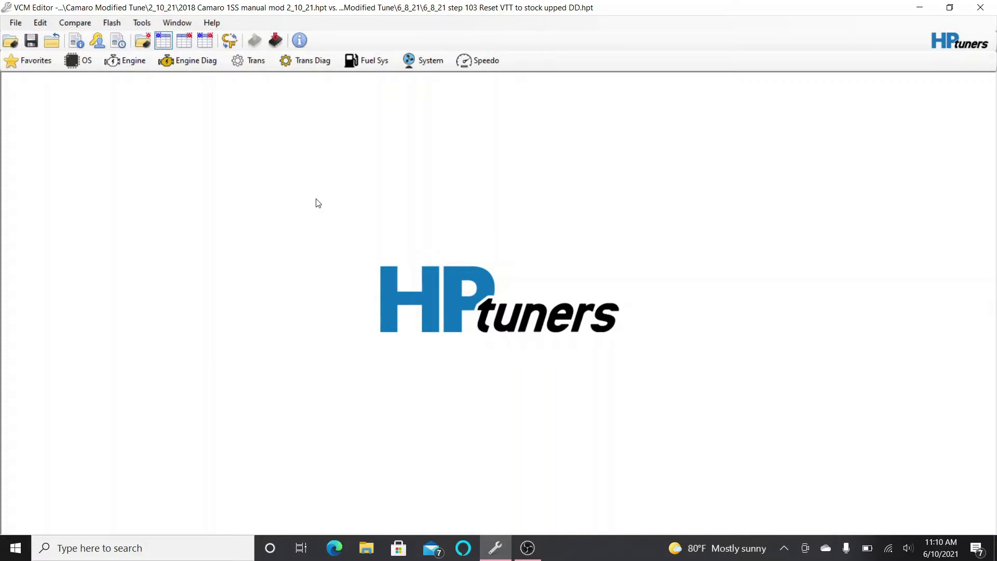
pyautogui.moveTo(247, 238)
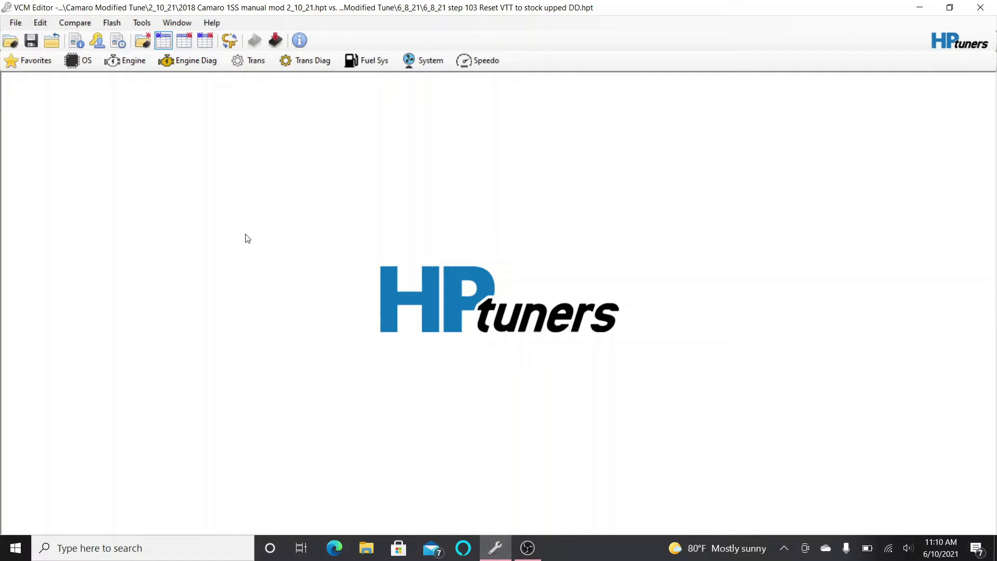
pyautogui.moveTo(284, 211)
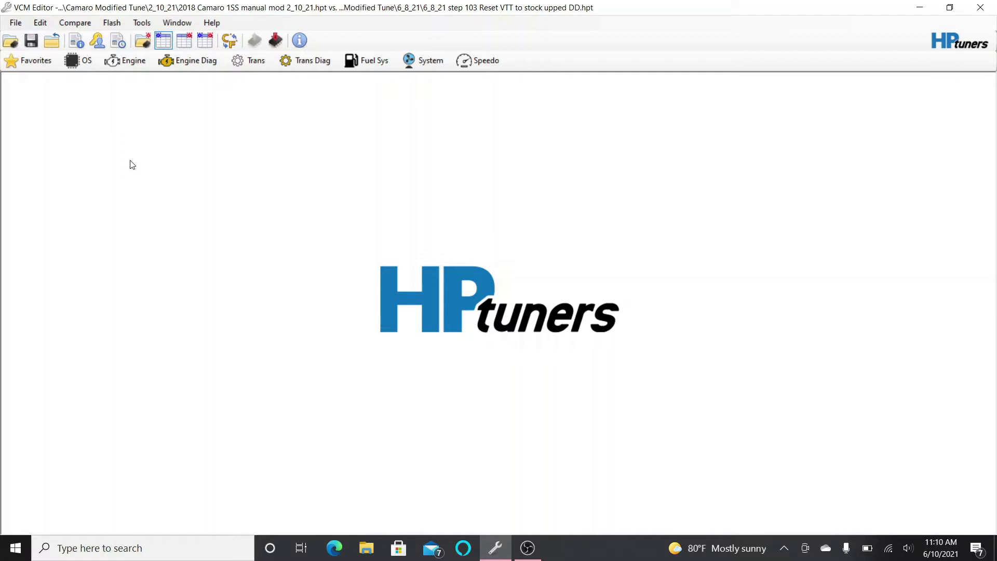
pyautogui.moveTo(165, 204)
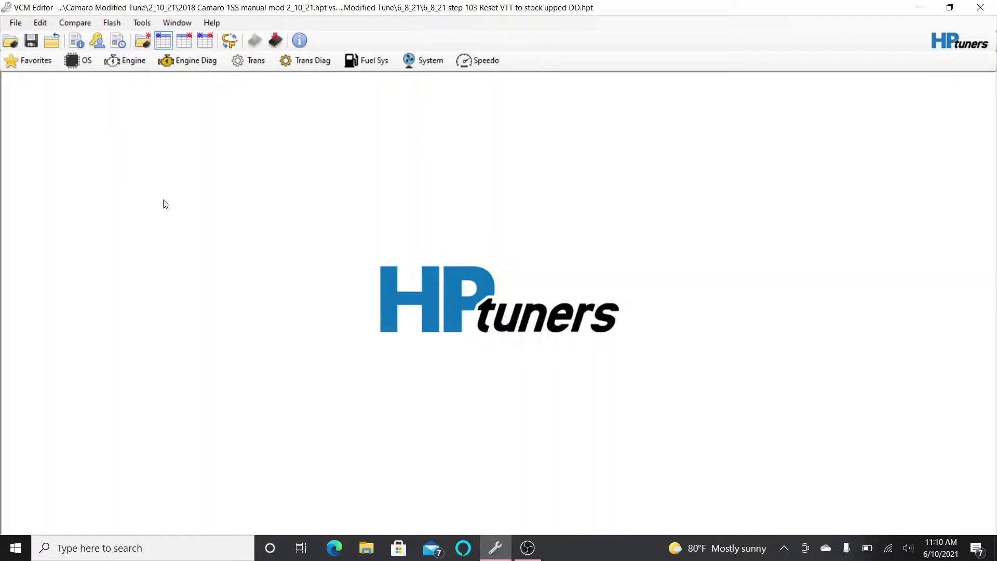
pyautogui.moveTo(169, 174)
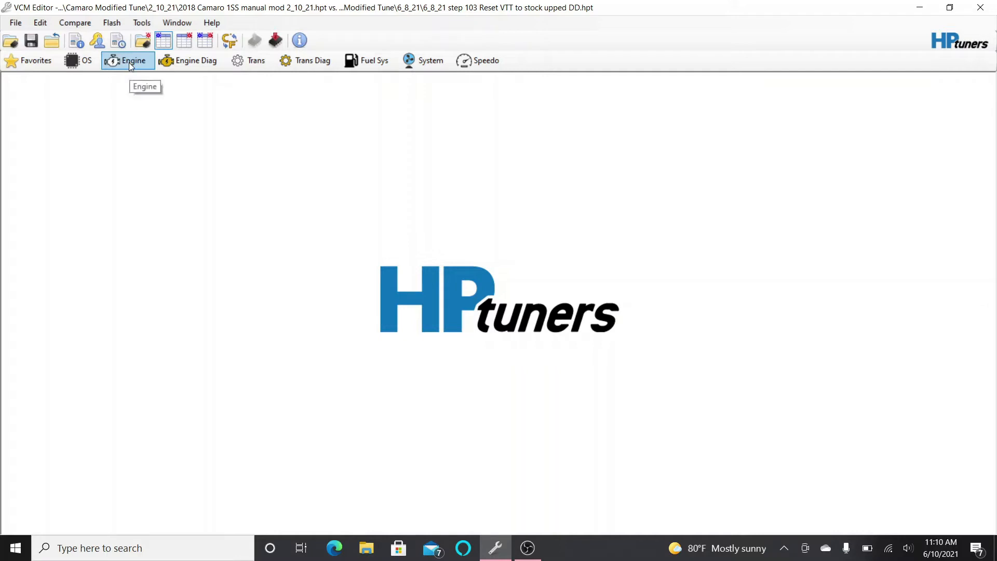
pyautogui.moveTo(155, 135)
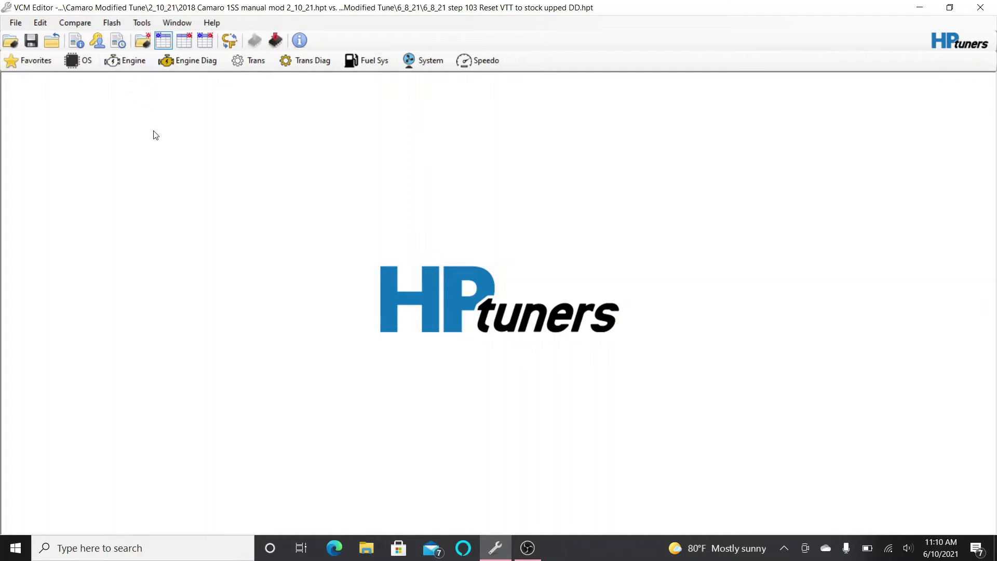
pyautogui.moveTo(154, 111)
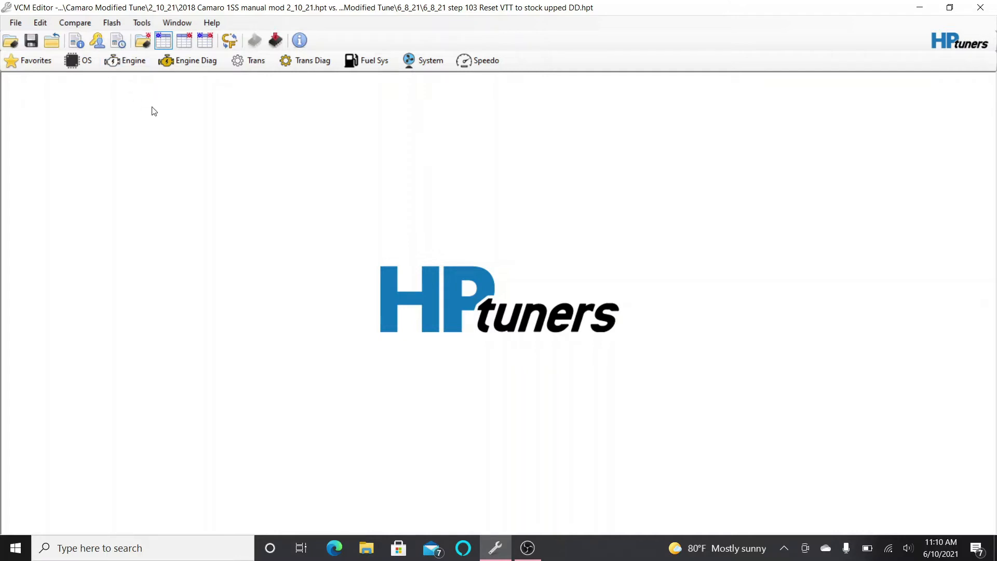
pyautogui.moveTo(87, 82)
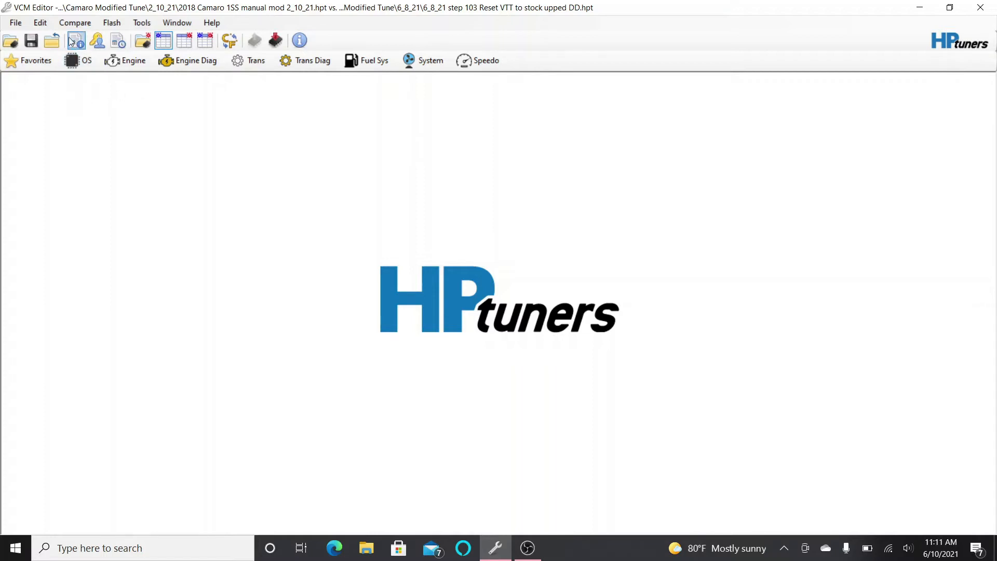
pyautogui.click(39, 22)
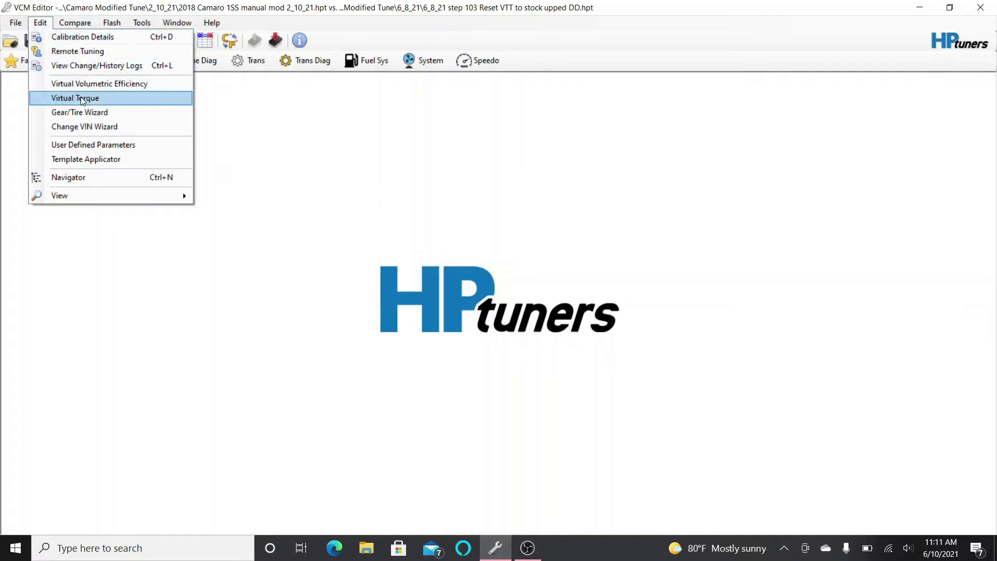
pyautogui.click(75, 98)
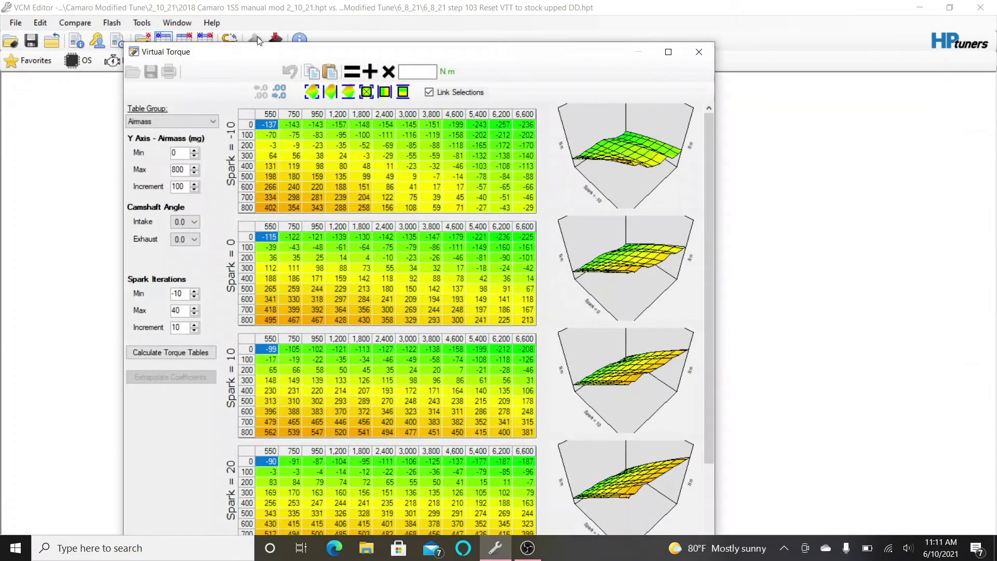
pyautogui.moveTo(165, 52); pyautogui.dragTo(168, 27)
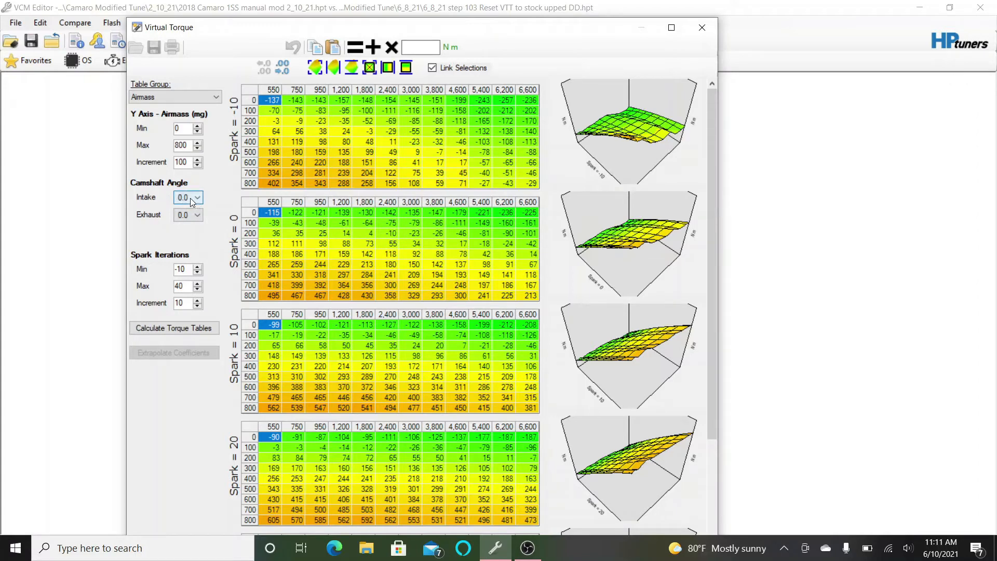
pyautogui.moveTo(211, 194)
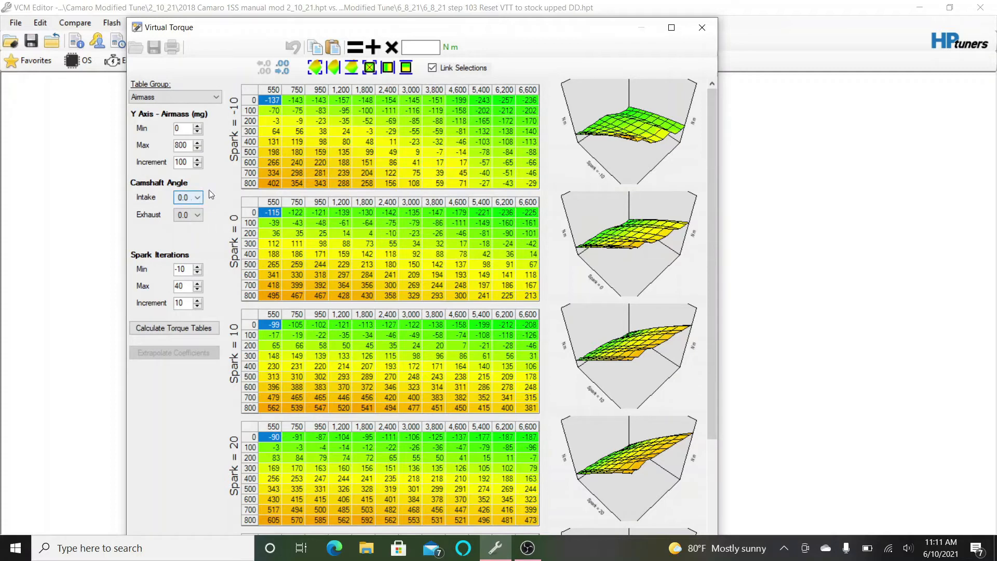
# Preview the Airmass tables at 15.0 intake cam angle, then return the angle to 0.0.
pyautogui.click(198, 197)
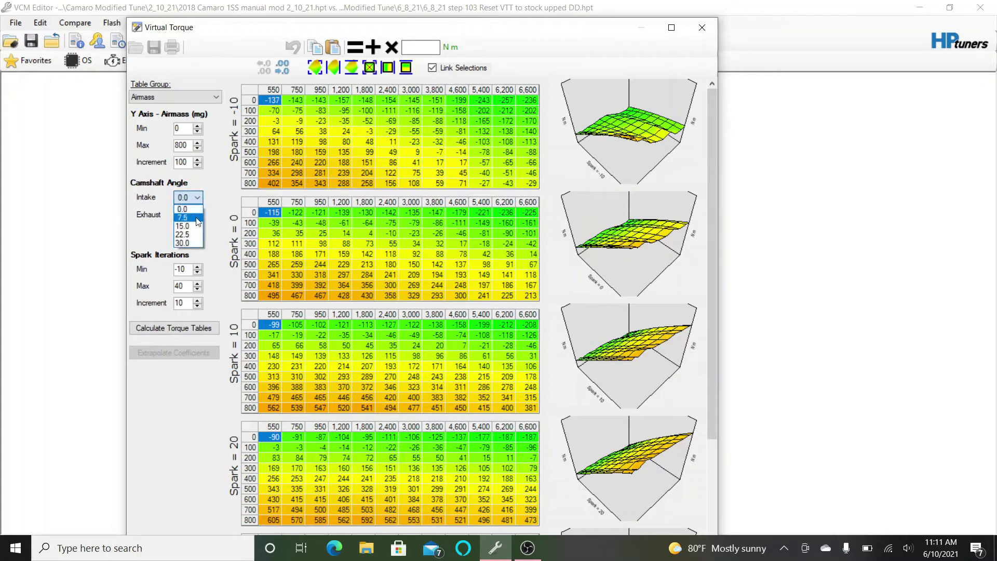
pyautogui.click(183, 226)
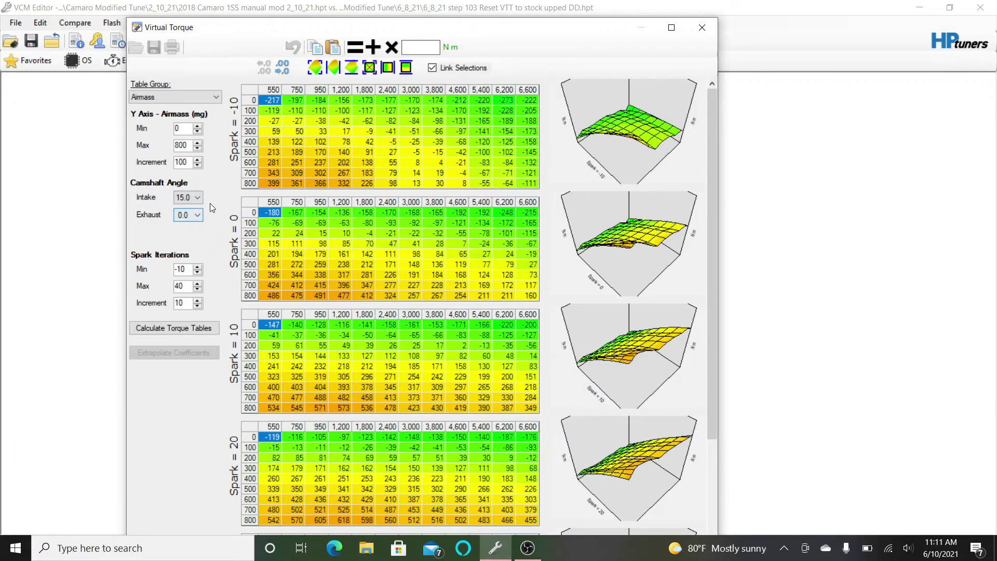
pyautogui.click(185, 197)
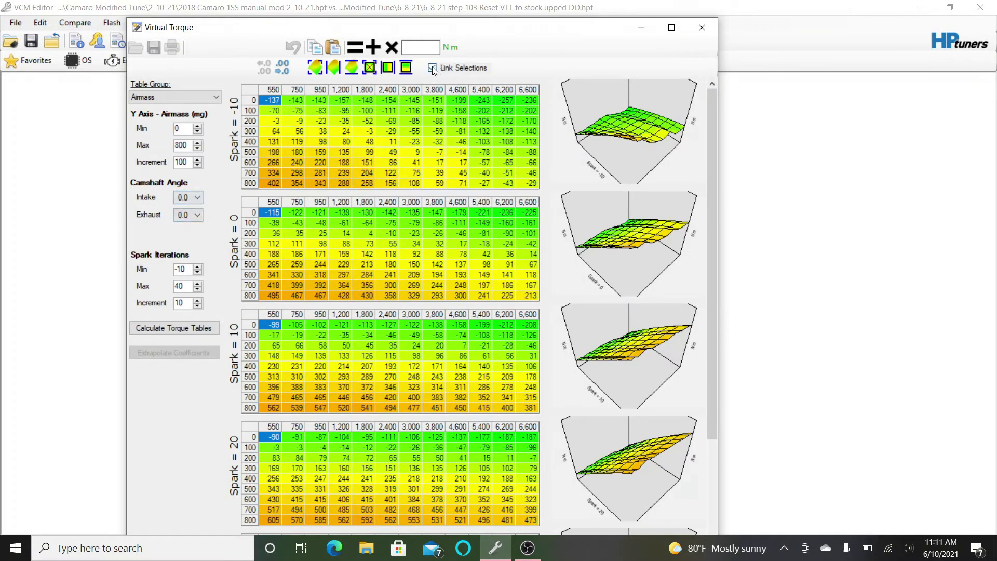
# Unlink selections across spark tables and mark the 550/750 RPM columns of the Spark −10 table.
pyautogui.click(432, 69)
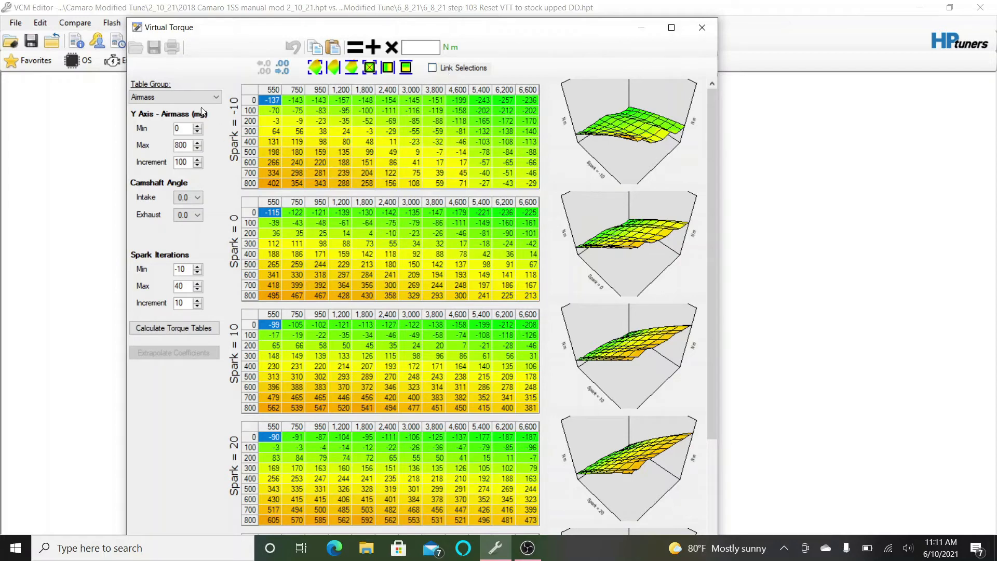
pyautogui.click(271, 120)
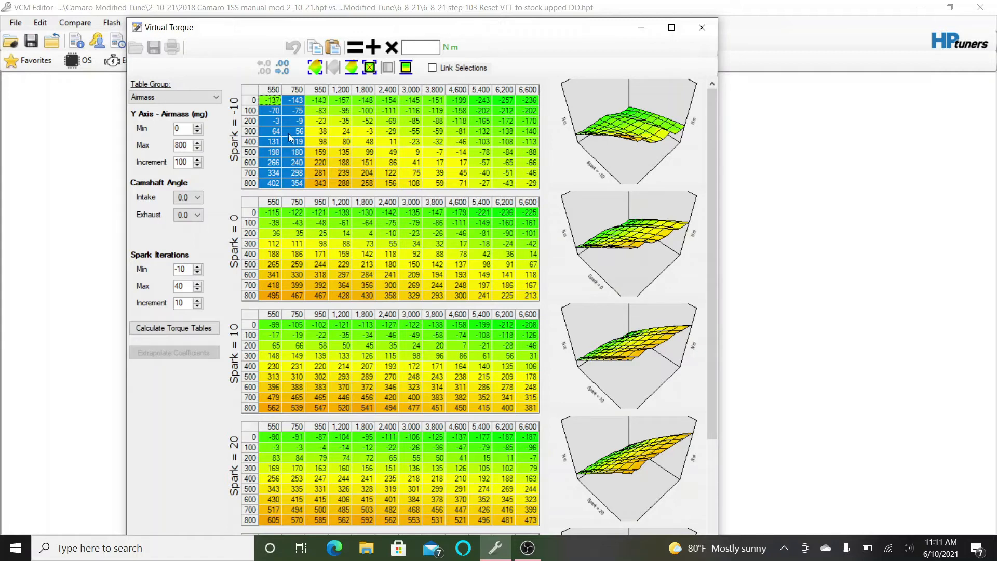
pyautogui.moveTo(234, 274)
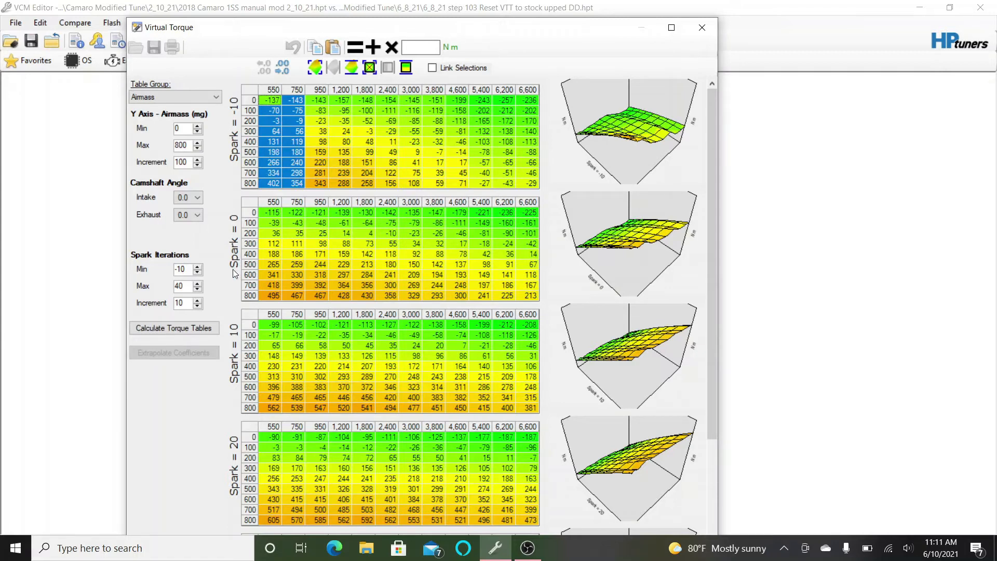
pyautogui.moveTo(273, 354)
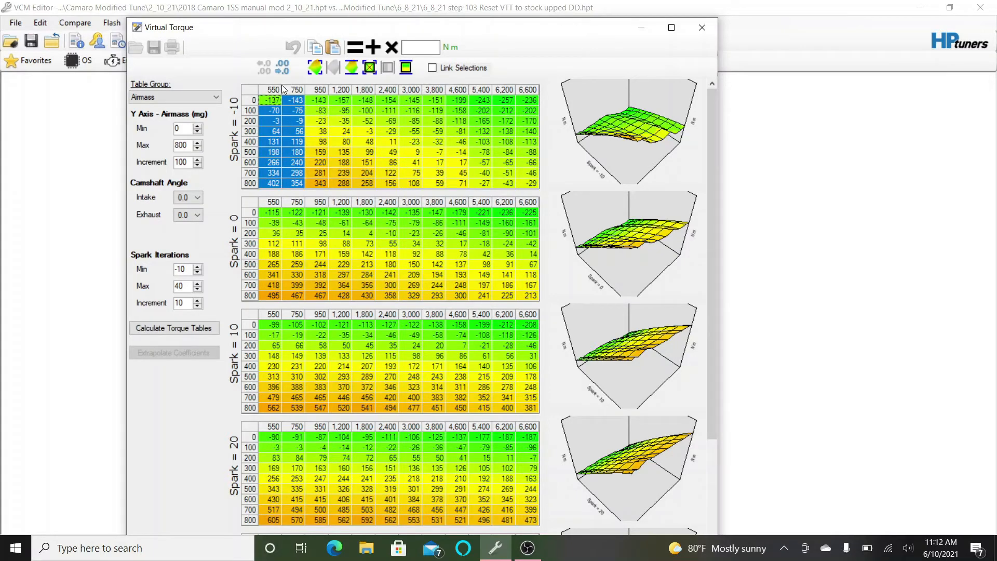
pyautogui.moveTo(274, 95)
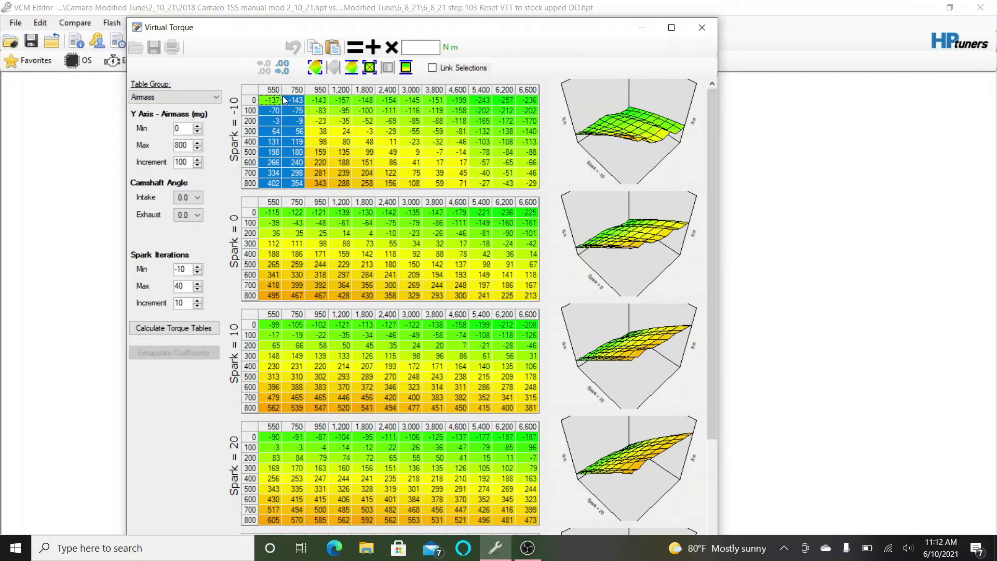
# Apply negative offsets to the 550/750 RPM columns of the Spark −10, Spark 0 and further Airmass tables.
pyautogui.click(391, 47)
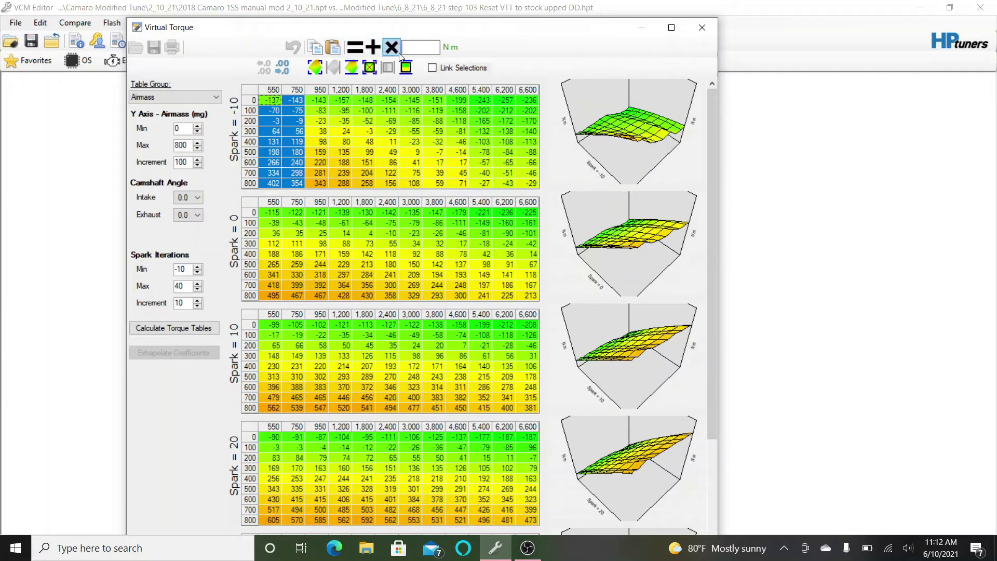
pyautogui.click(391, 47)
pyautogui.write('-50')
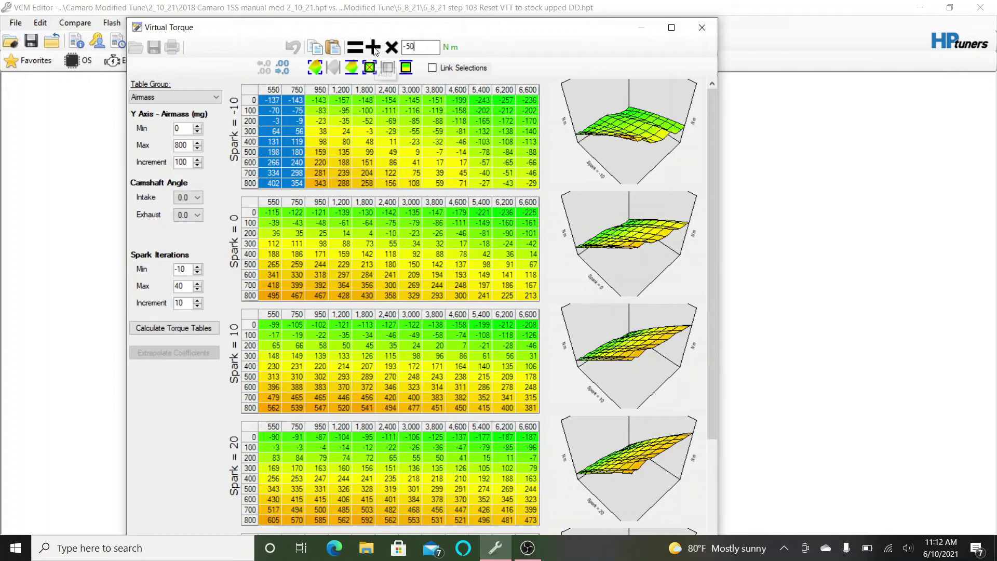
pyautogui.click(373, 47)
pyautogui.write('-40')
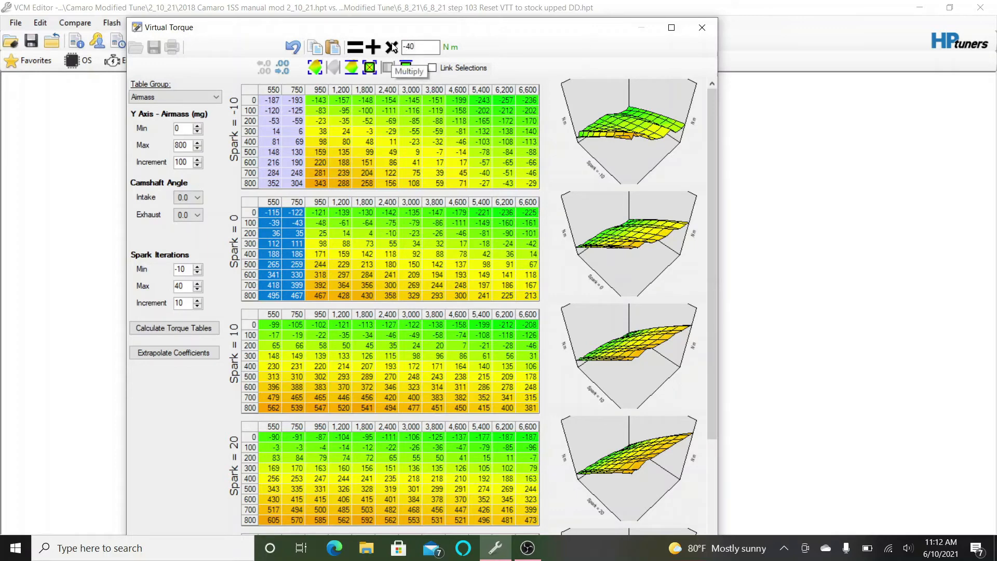
pyautogui.click(392, 47)
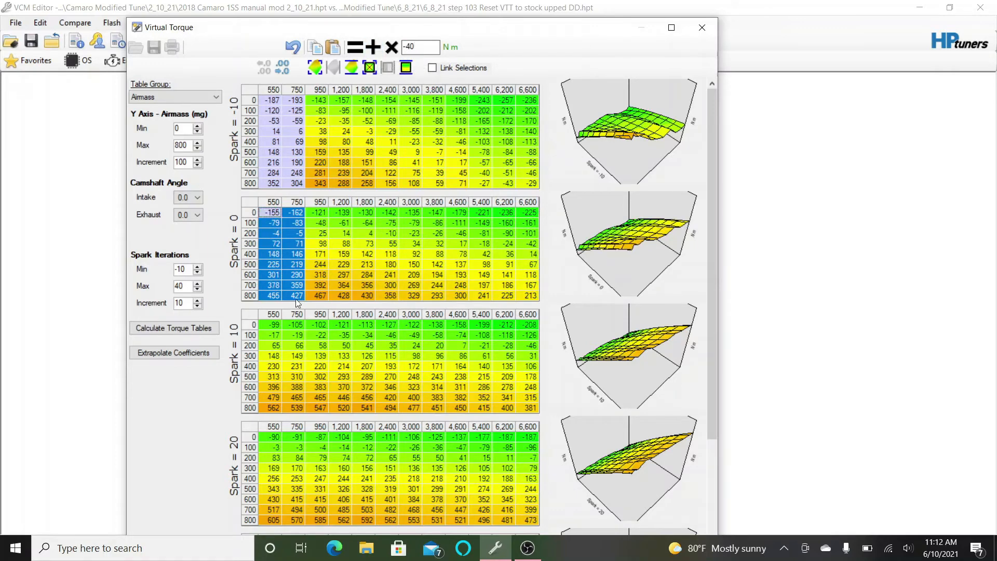
pyautogui.click(273, 324)
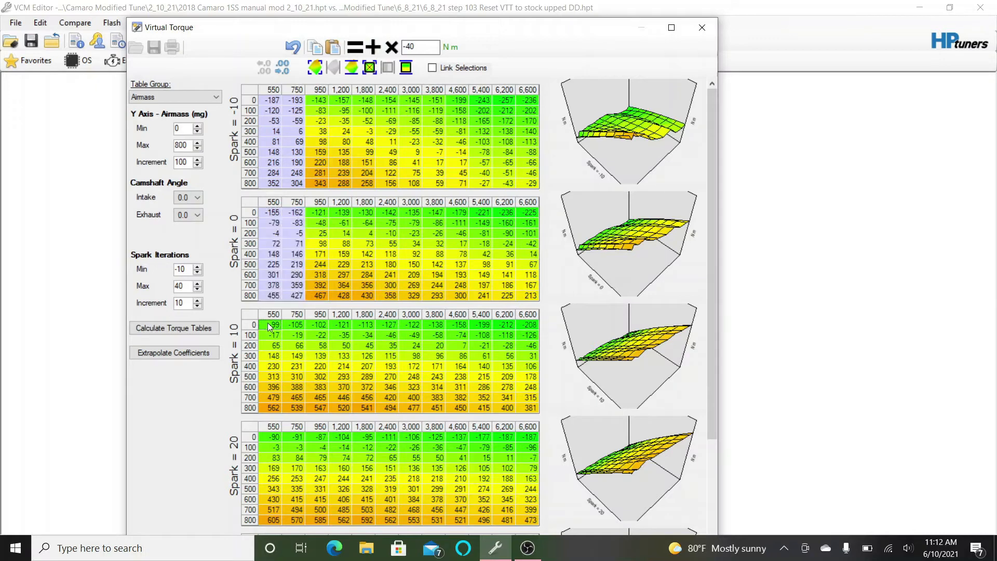
pyautogui.click(274, 324)
pyautogui.write('-20')
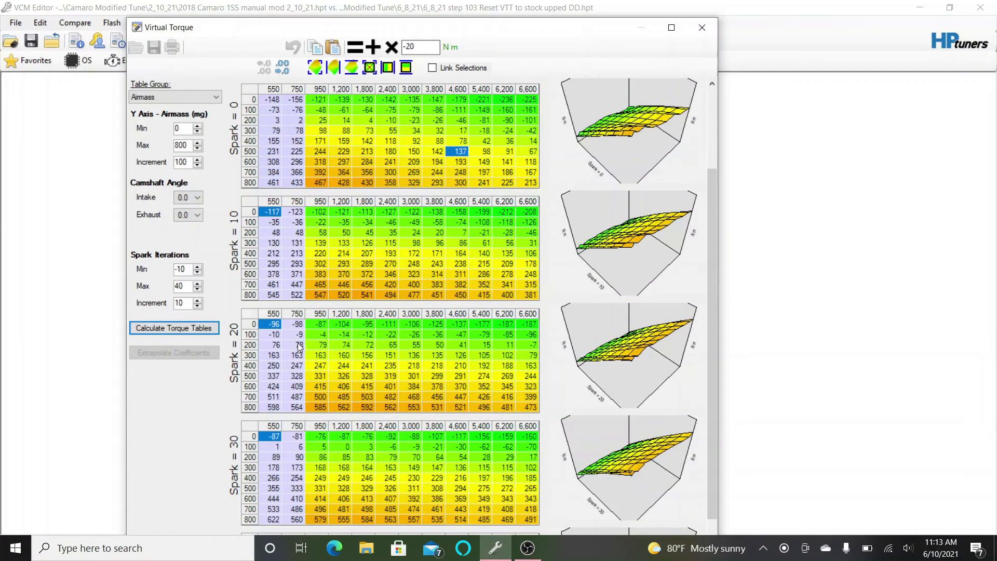
pyautogui.moveTo(285, 362)
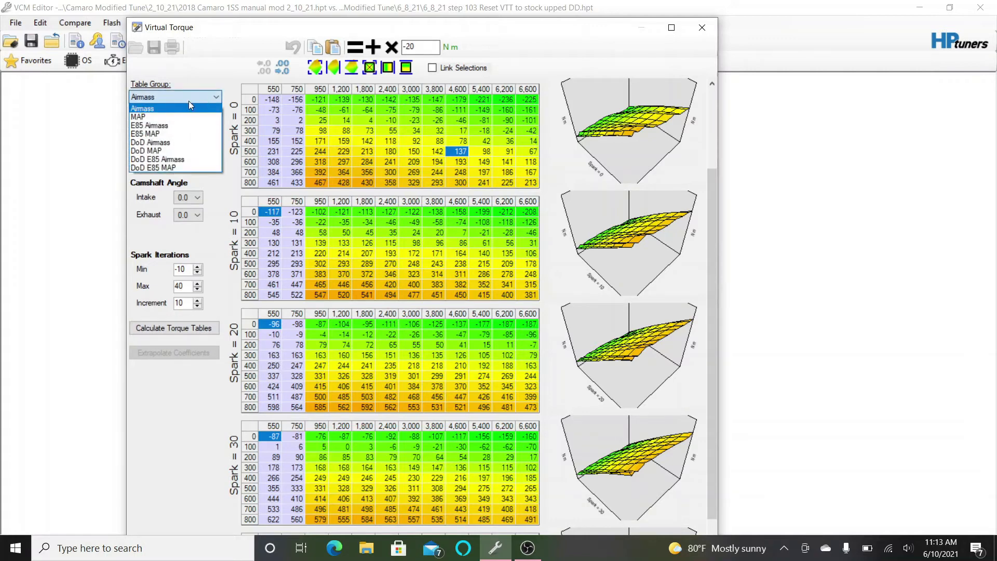
# Switch to the MAP group, lower its 550/750 RPM idle columns, and recalculate the torque tables.
pyautogui.click(137, 116)
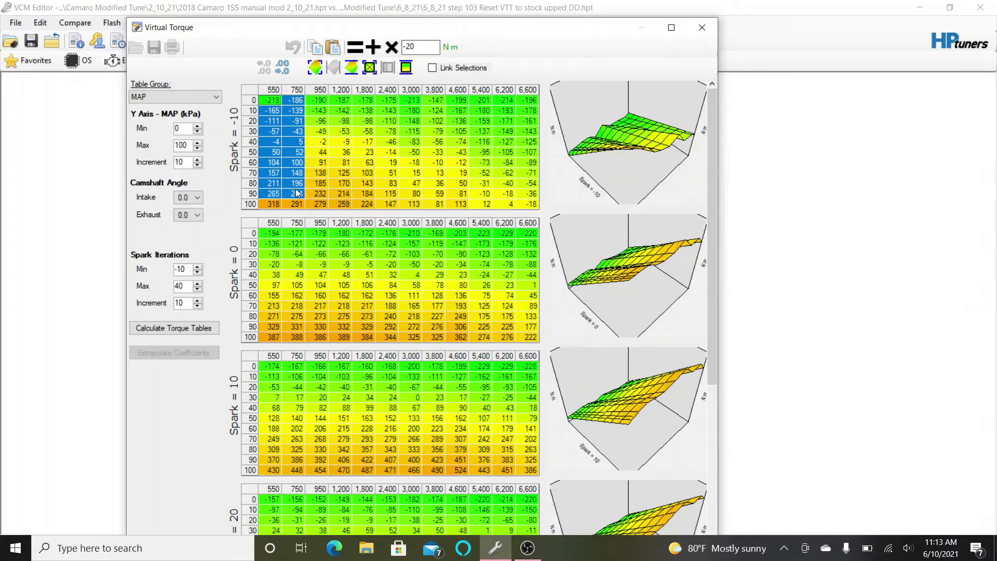
pyautogui.click(275, 131)
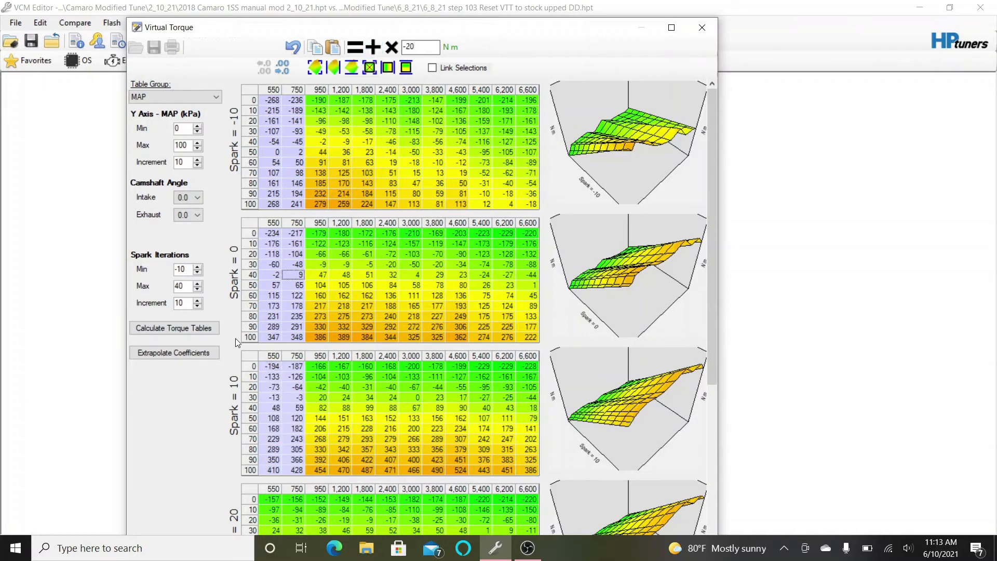
pyautogui.click(173, 327)
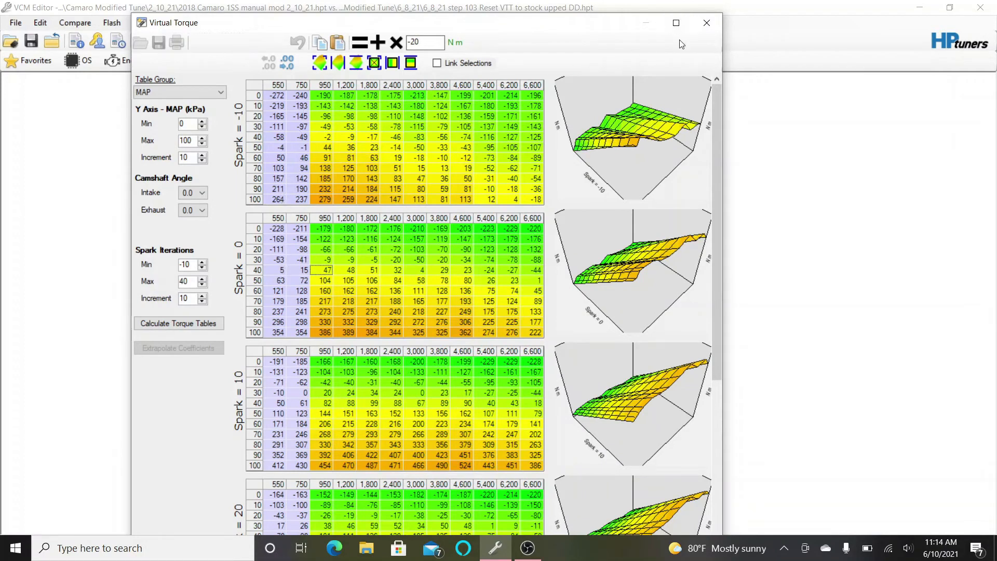
# Close Virtual Torque and bring up the Engine editor's Idle Torque page.
pyautogui.click(706, 23)
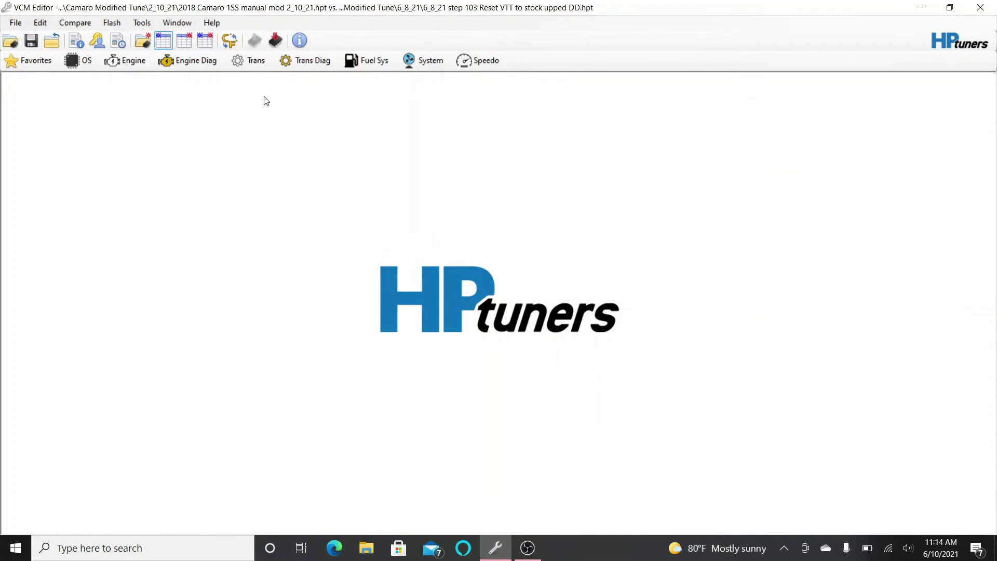
pyautogui.moveTo(255, 112)
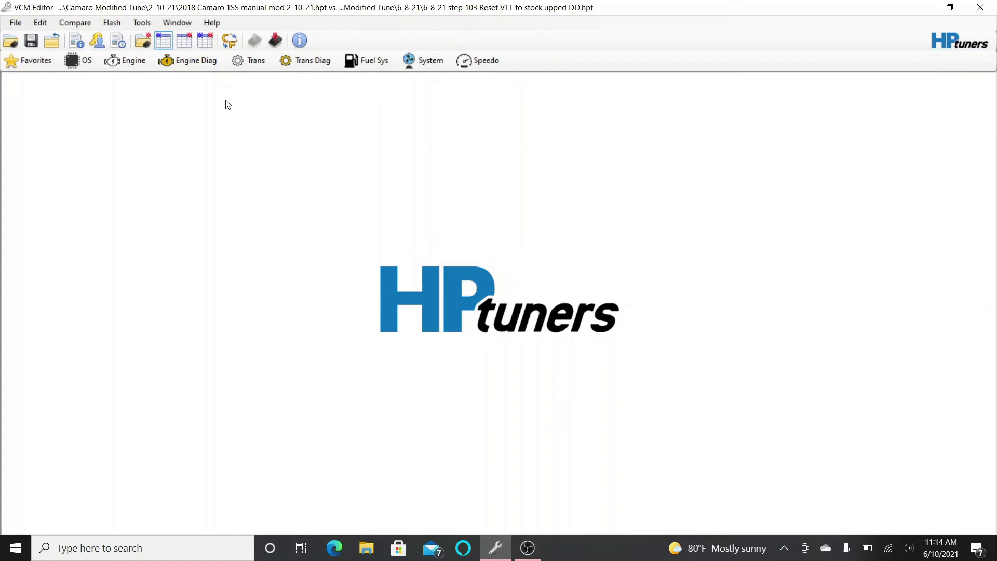
pyautogui.moveTo(126, 60)
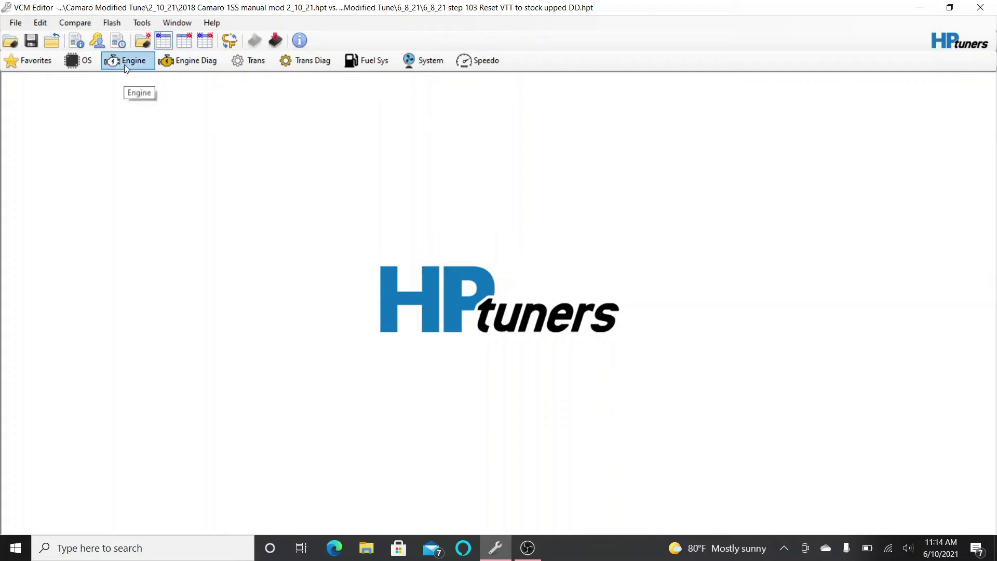
pyautogui.click(127, 60)
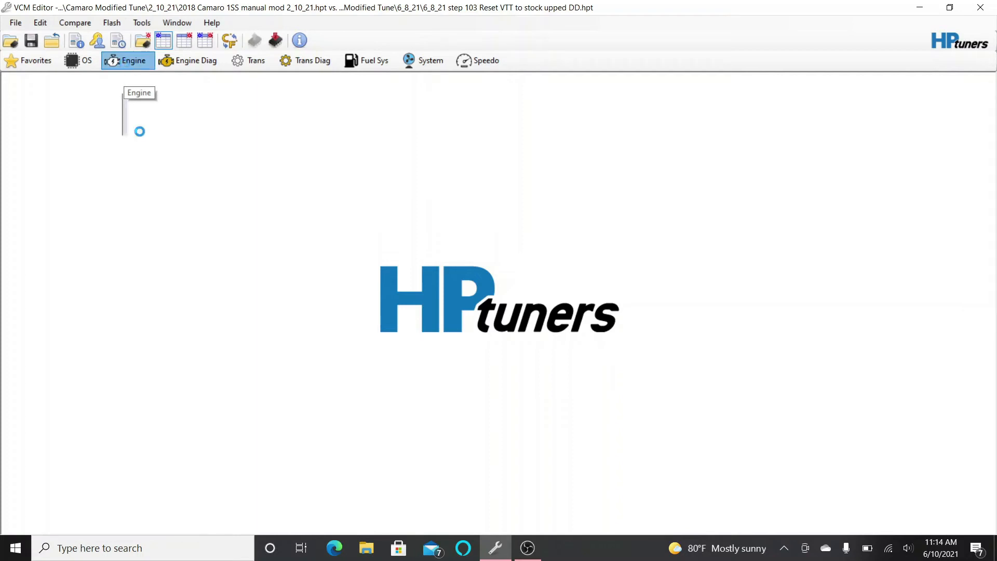
pyautogui.click(127, 60)
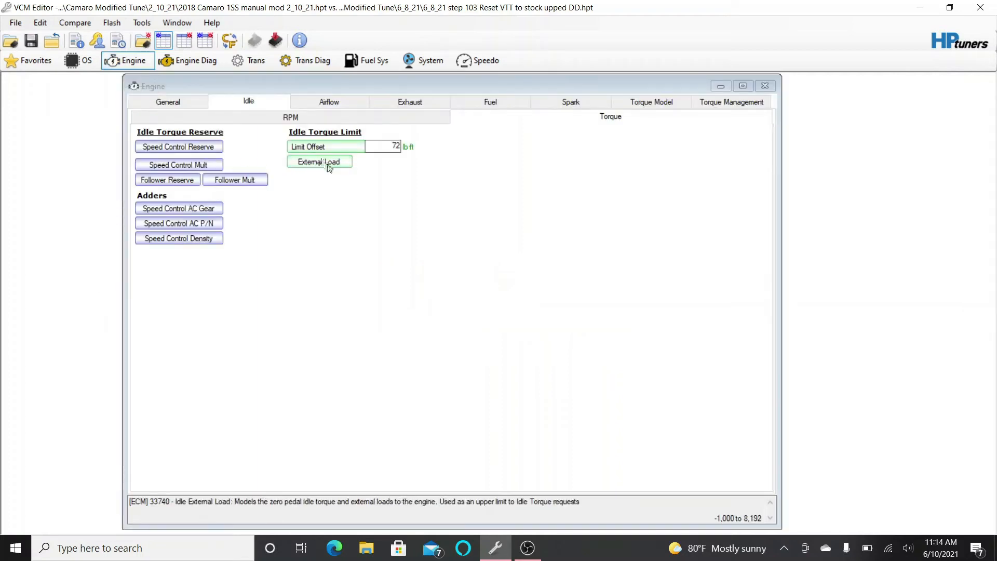
# Open the Idle External Load table under Idle Torque Limit.
pyautogui.click(318, 161)
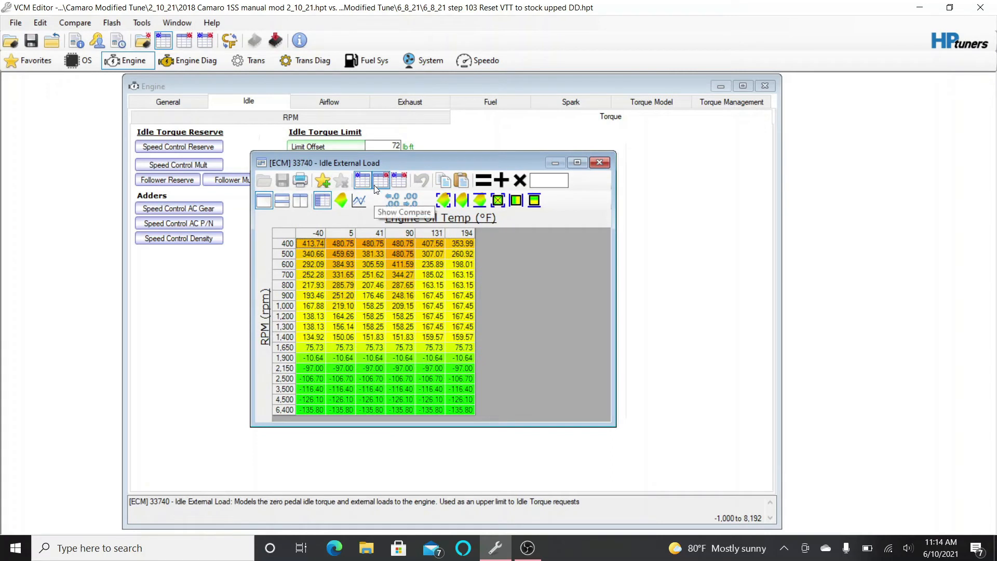
pyautogui.moveTo(337, 168)
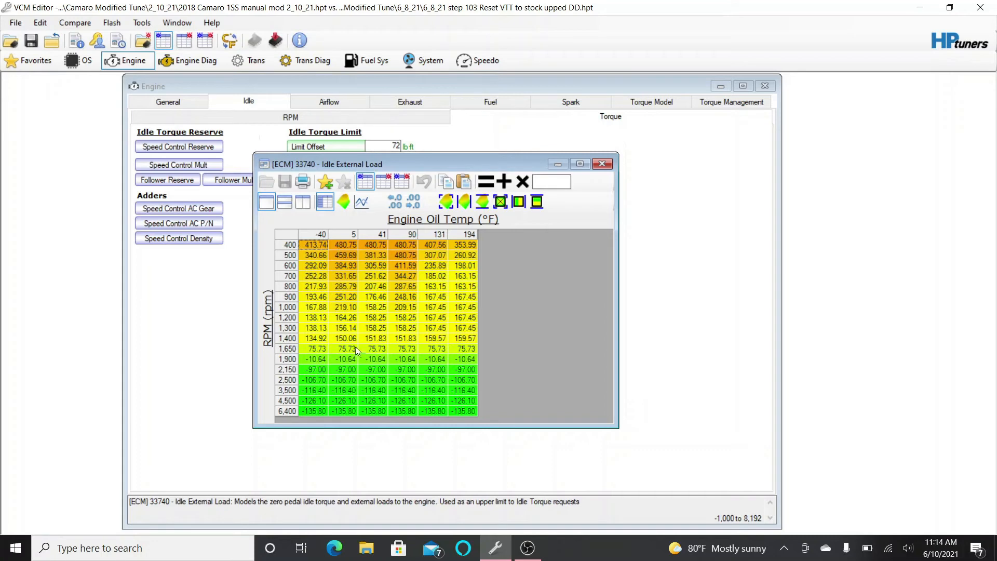
pyautogui.moveTo(361, 301)
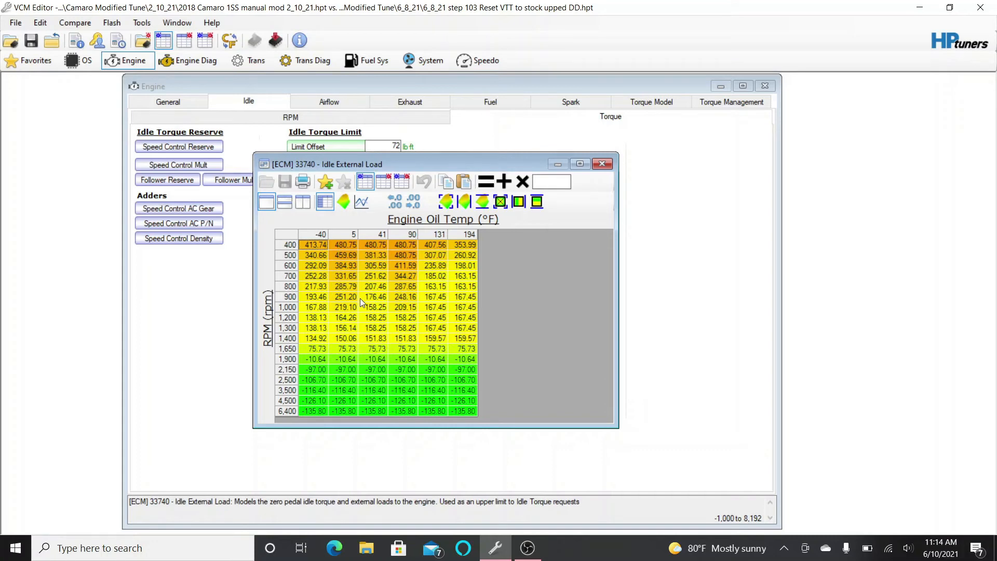
pyautogui.moveTo(383, 181)
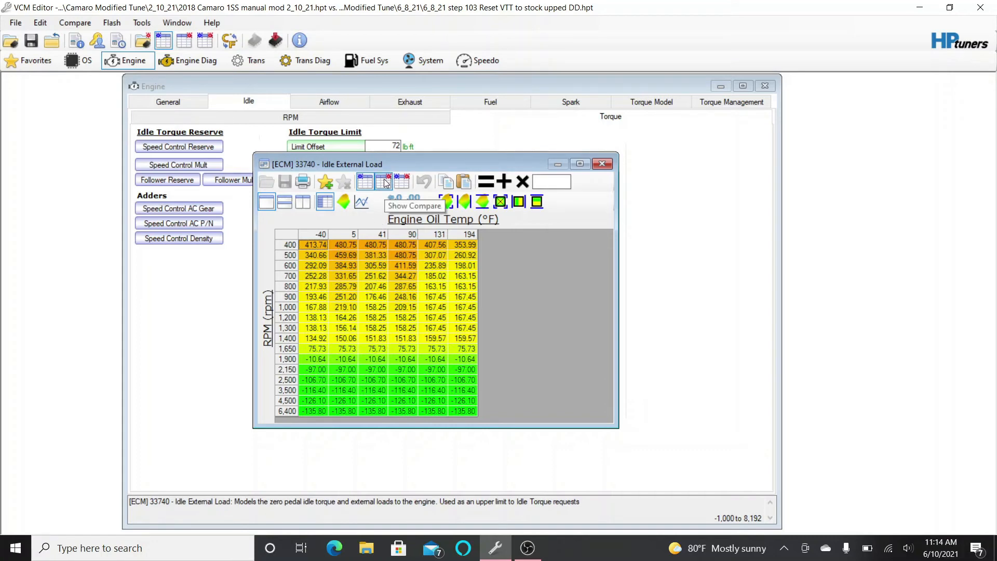
# Show the compare tune's External Load values and inspect the 700 and 800 RPM rows.
pyautogui.click(383, 181)
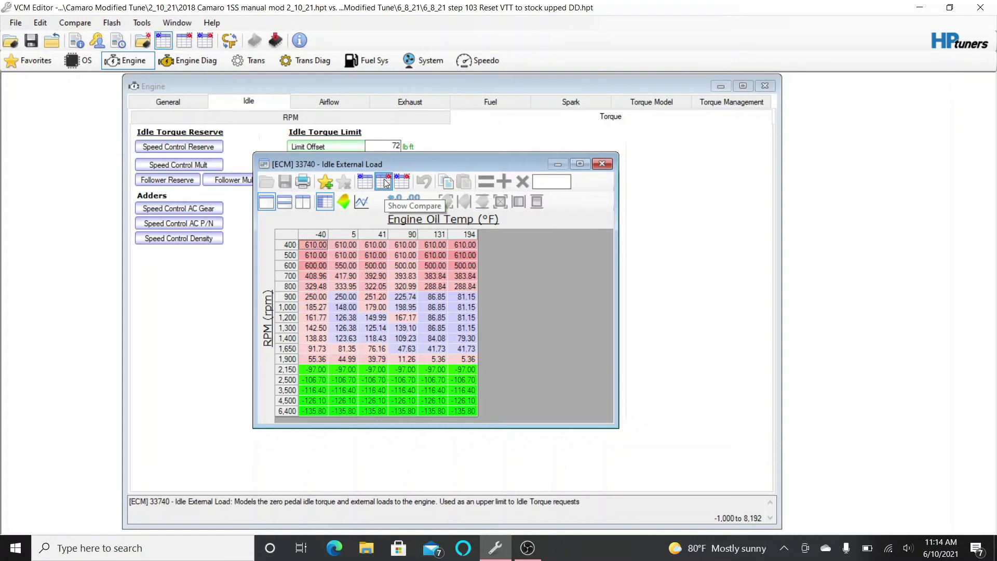
pyautogui.moveTo(321, 258)
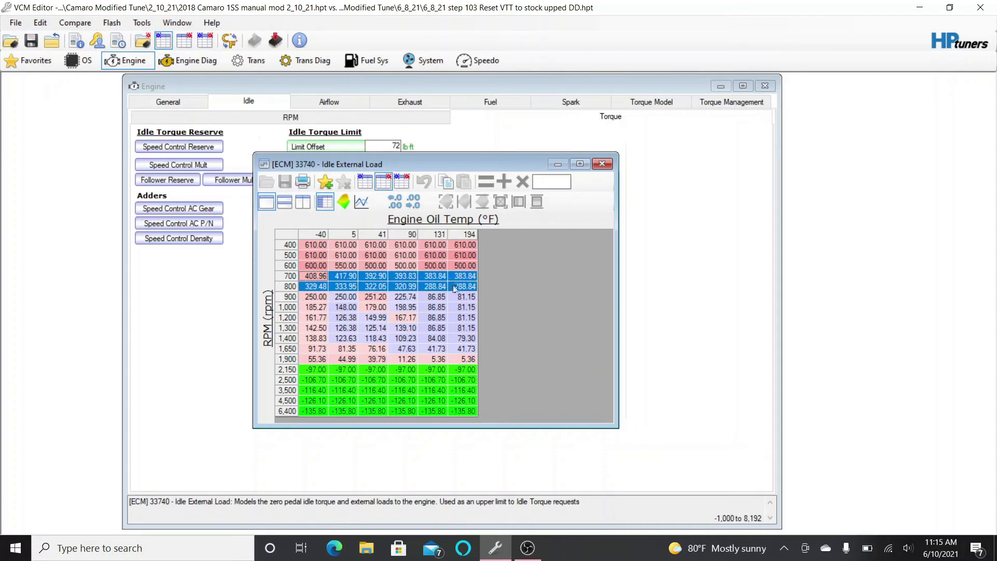
pyautogui.click(345, 296)
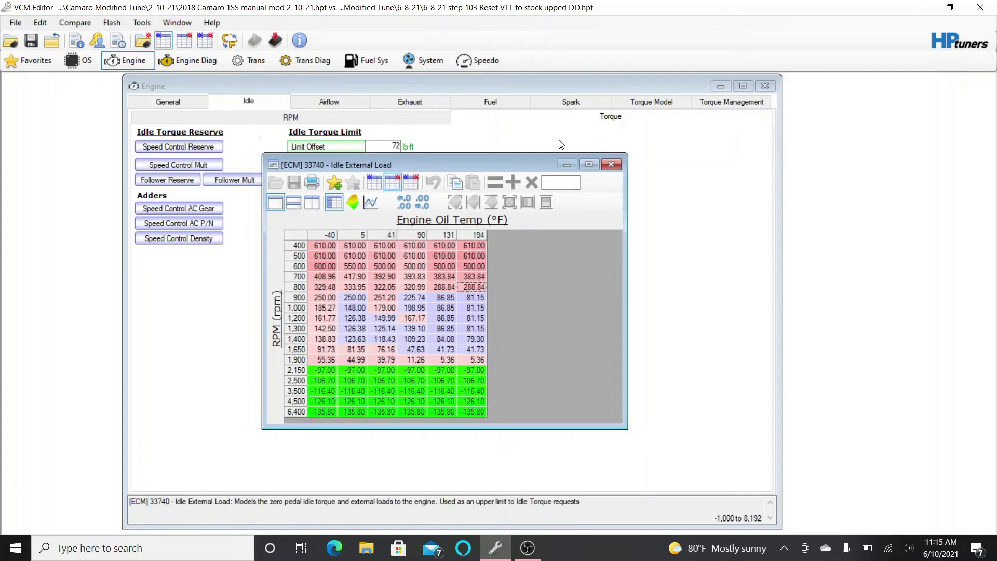
pyautogui.moveTo(610, 165)
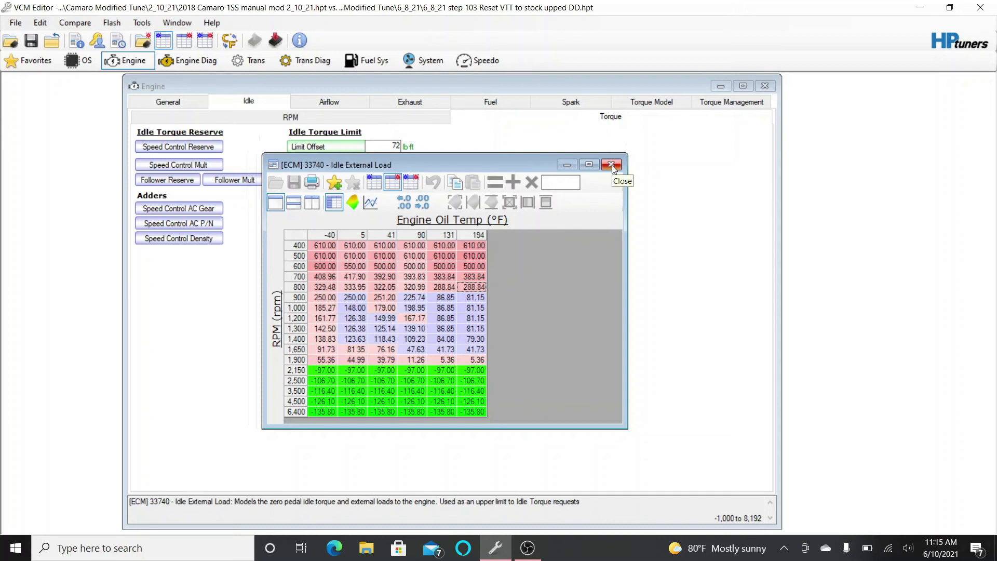
pyautogui.moveTo(611, 168)
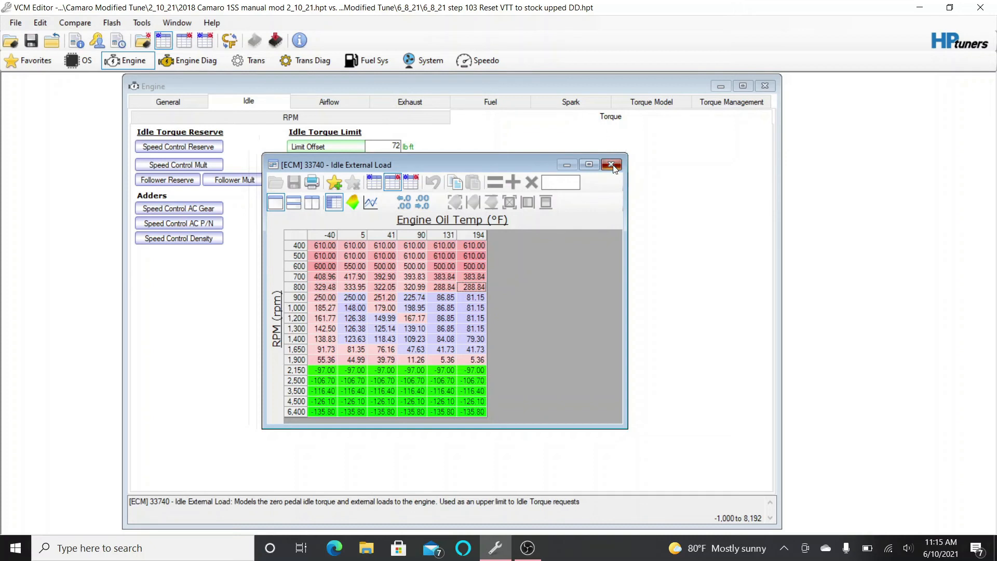
# Close the Idle External Load table and hover the Torque Reserve and External Load buttons.
pyautogui.click(609, 165)
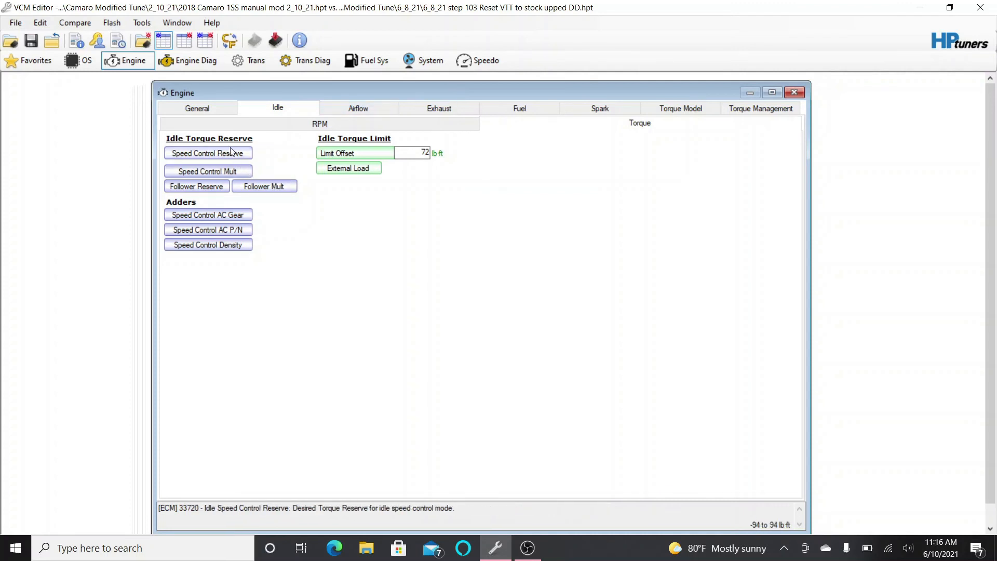
pyautogui.click(336, 152)
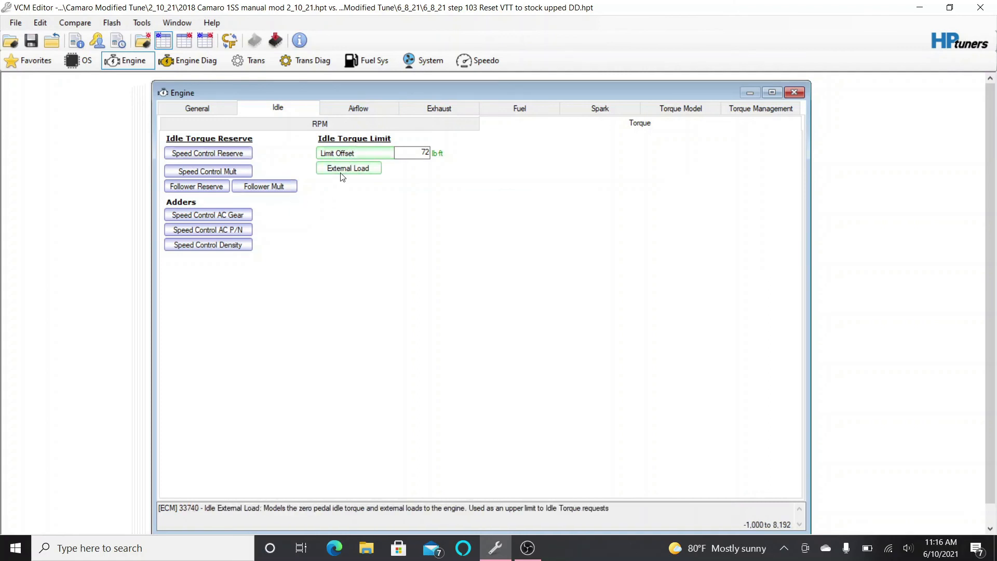
pyautogui.click(208, 152)
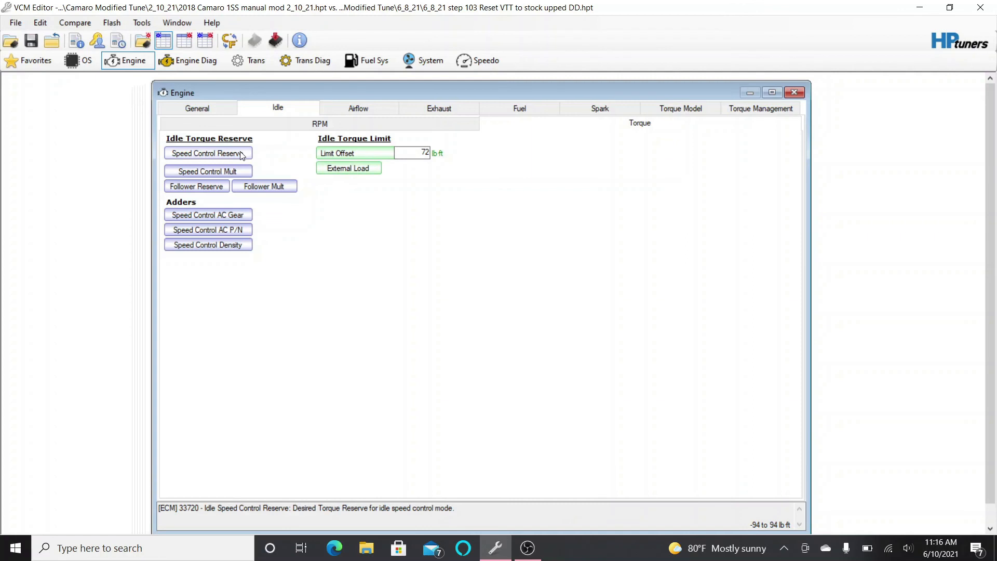
pyautogui.moveTo(245, 159)
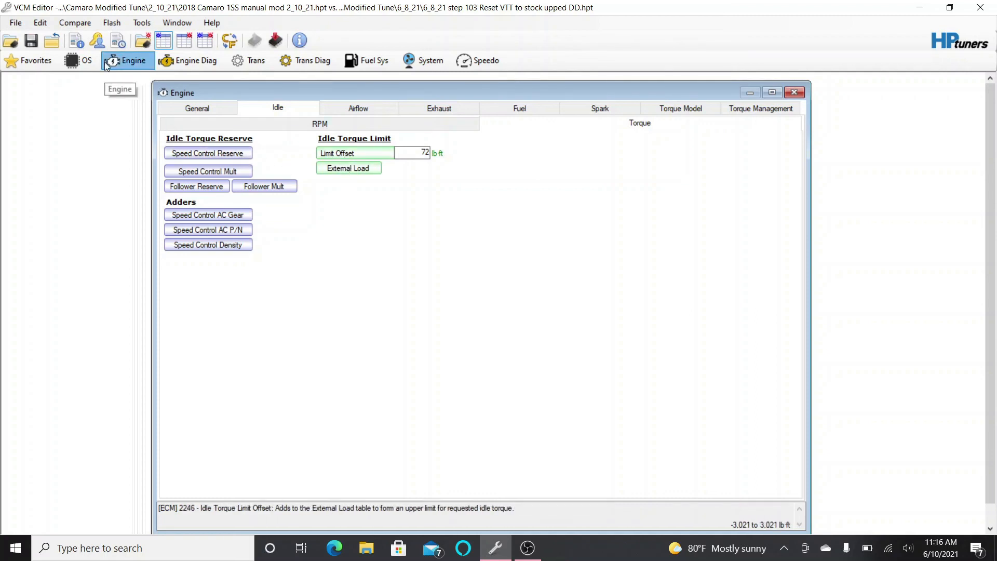
pyautogui.moveTo(256, 200)
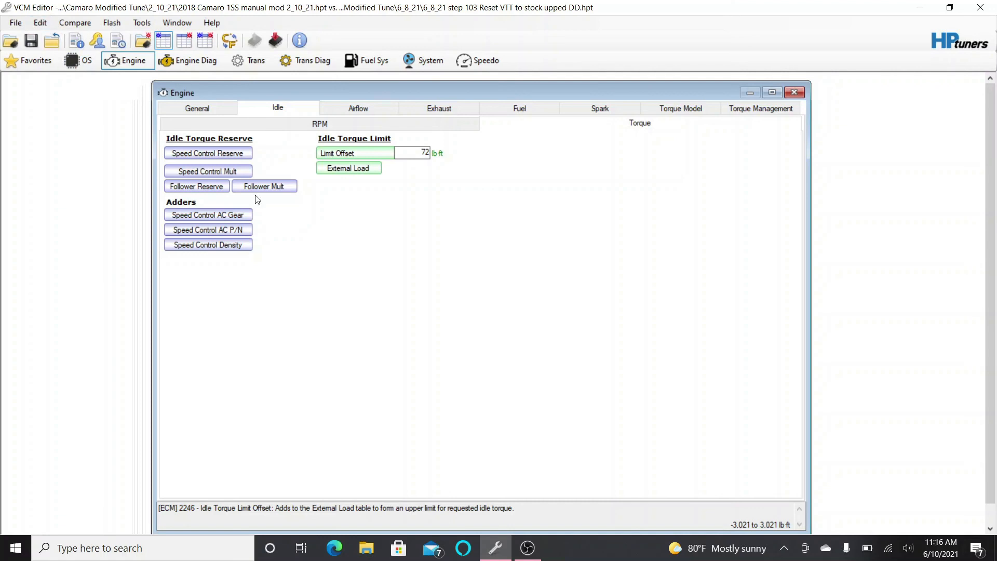